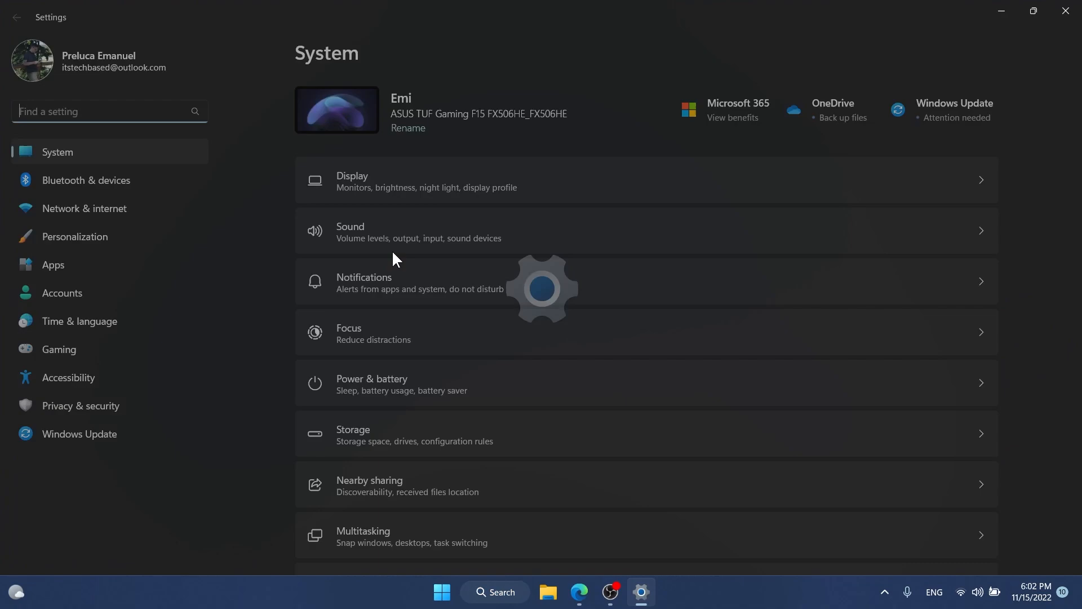
Step: Browse the Installed apps list past entries like Discord, Disney+ and Google Chrome
{"action": "left_click", "coordinate": [53, 264]}
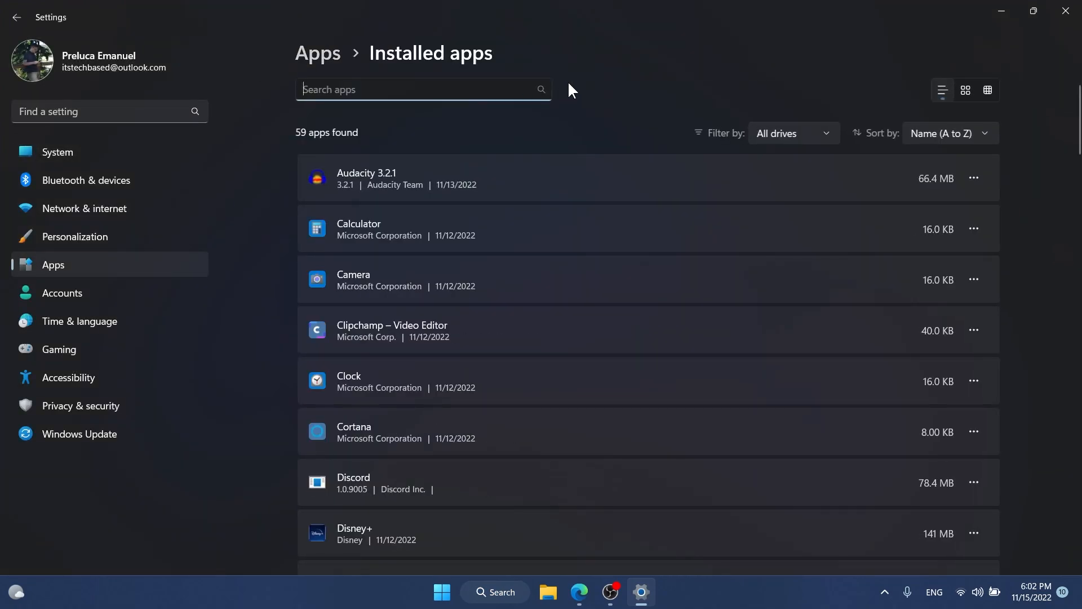
{"action": "mouse_move", "coordinate": [558, 211]}
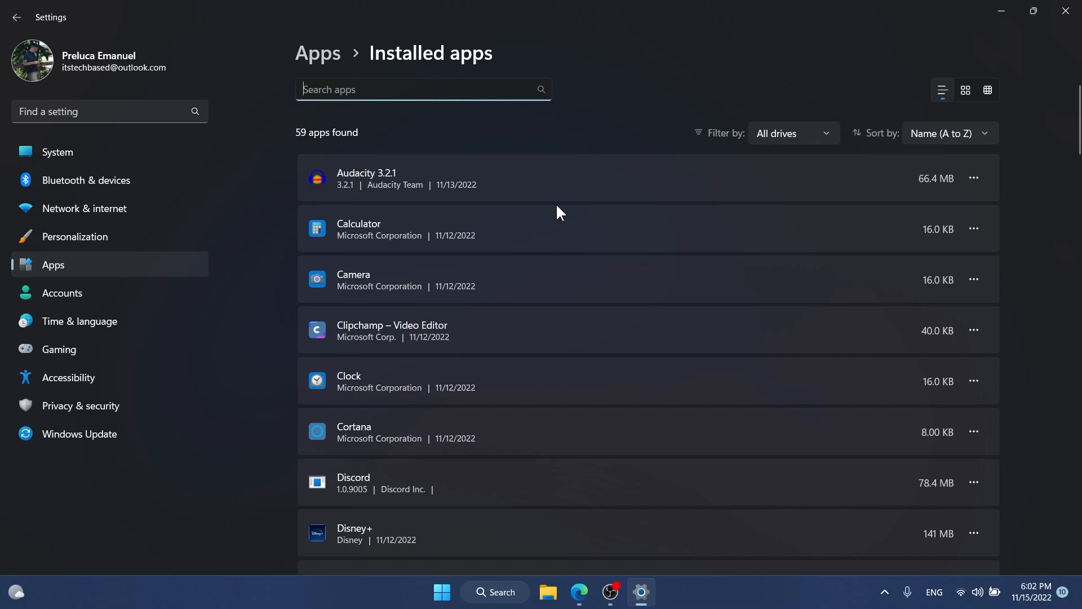
{"action": "scroll", "scroll_direction": "down", "scroll_amount": 3}
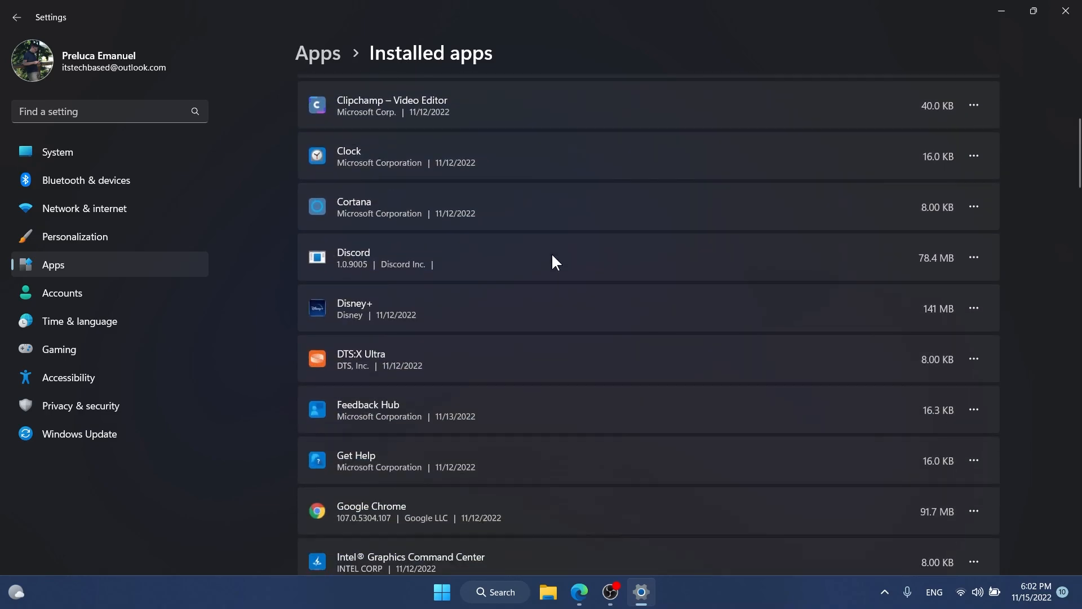
{"action": "scroll", "scroll_direction": "down", "scroll_amount": 3}
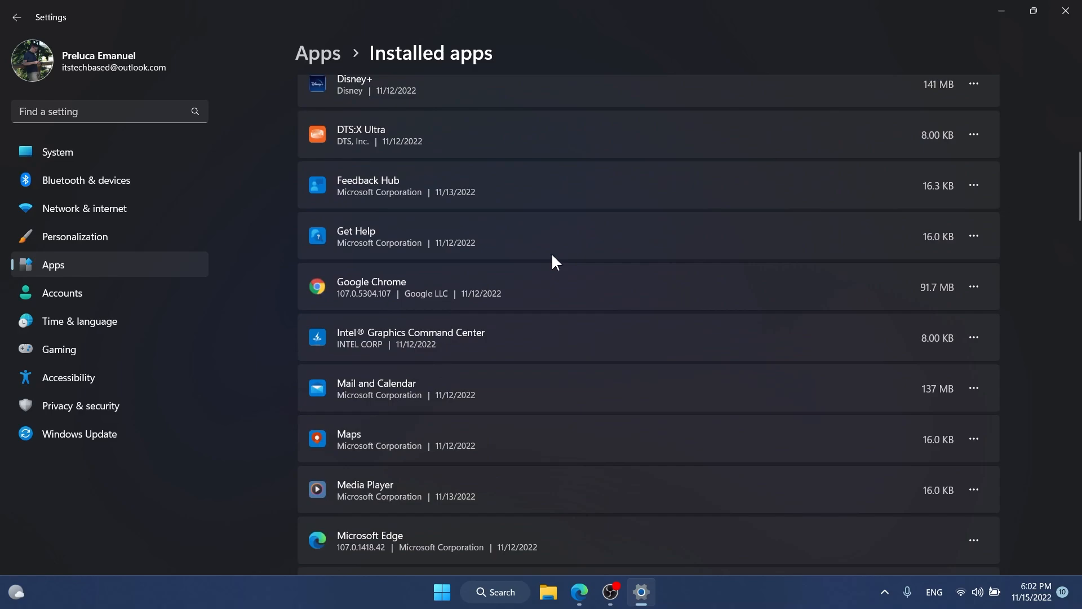
{"action": "scroll", "scroll_direction": "down", "scroll_amount": 3}
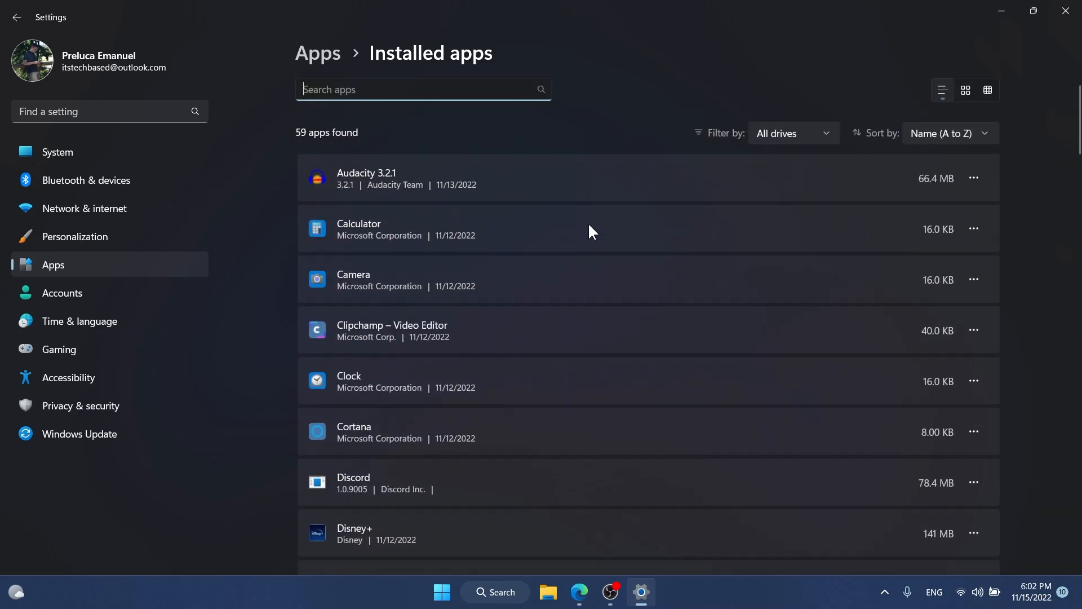
{"action": "scroll", "scroll_direction": "down", "scroll_amount": 3}
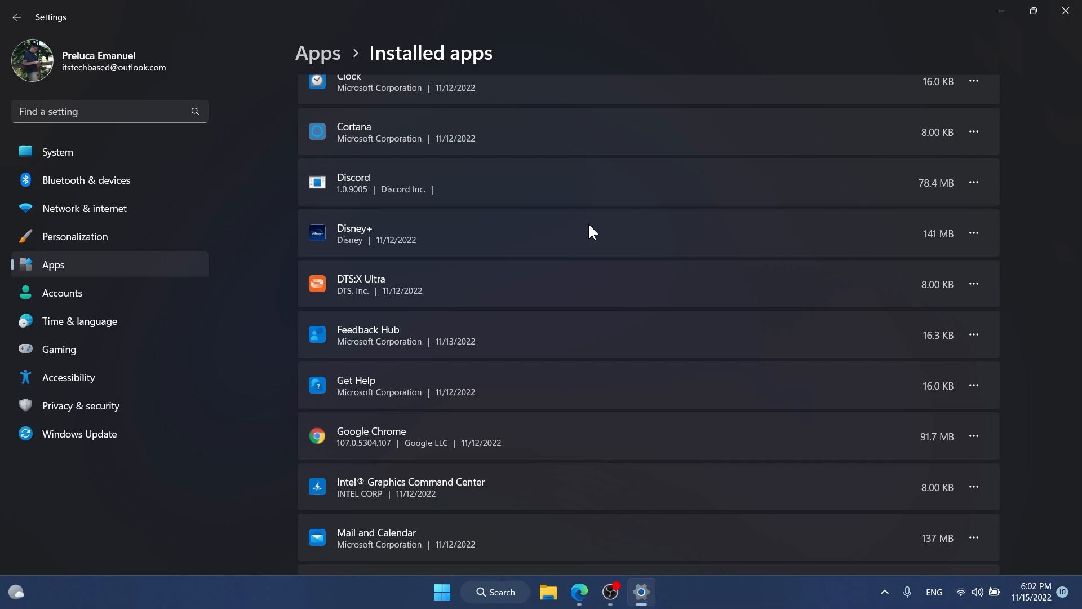
{"action": "mouse_move", "coordinate": [633, 201]}
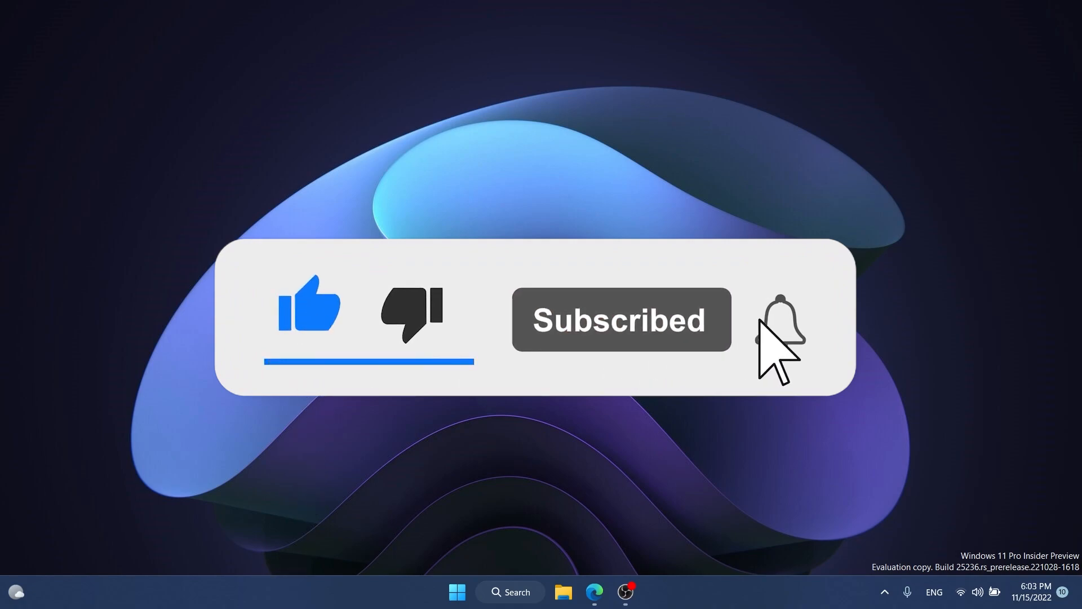
Step: Visit the ViVeTool v0.3.2 release page at github.com/thebookisclosed/ViVe/releases in Edge
{"action": "left_click", "coordinate": [775, 321]}
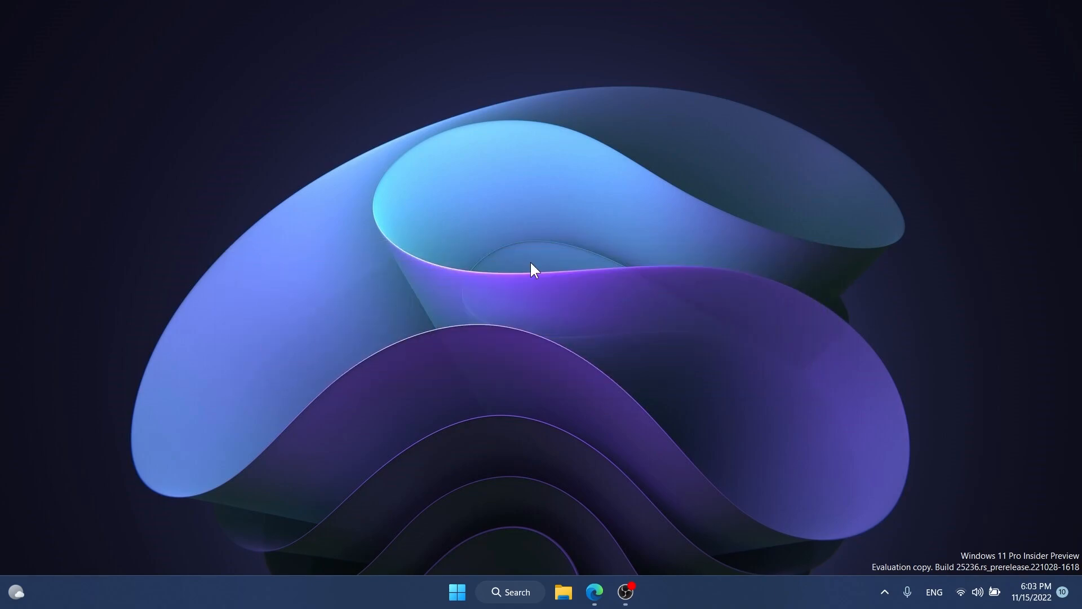
{"action": "left_click", "coordinate": [592, 592]}
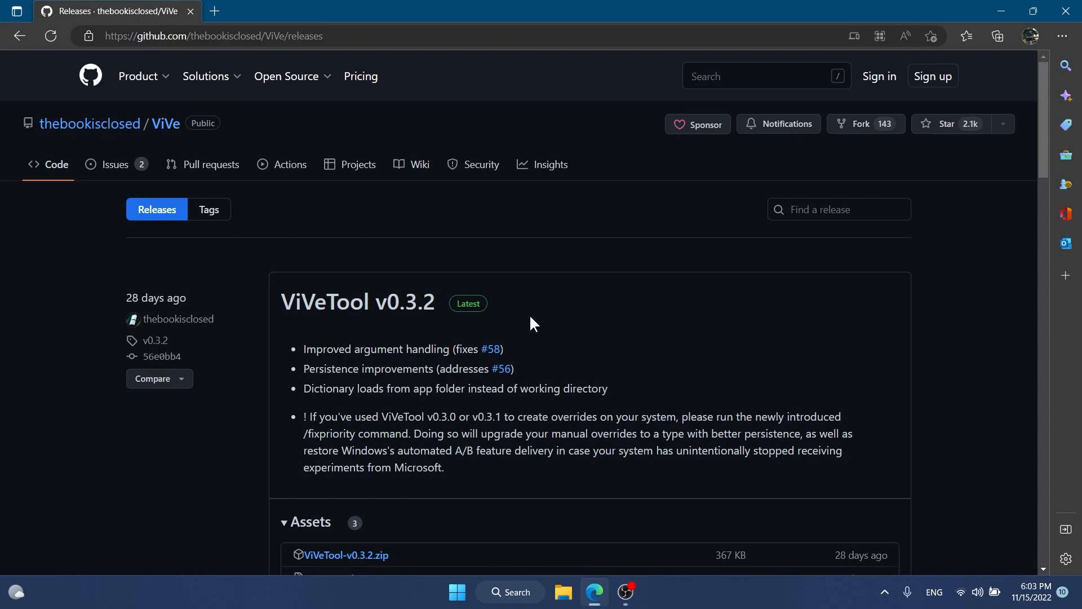
{"action": "scroll", "scroll_direction": "down", "scroll_amount": 3}
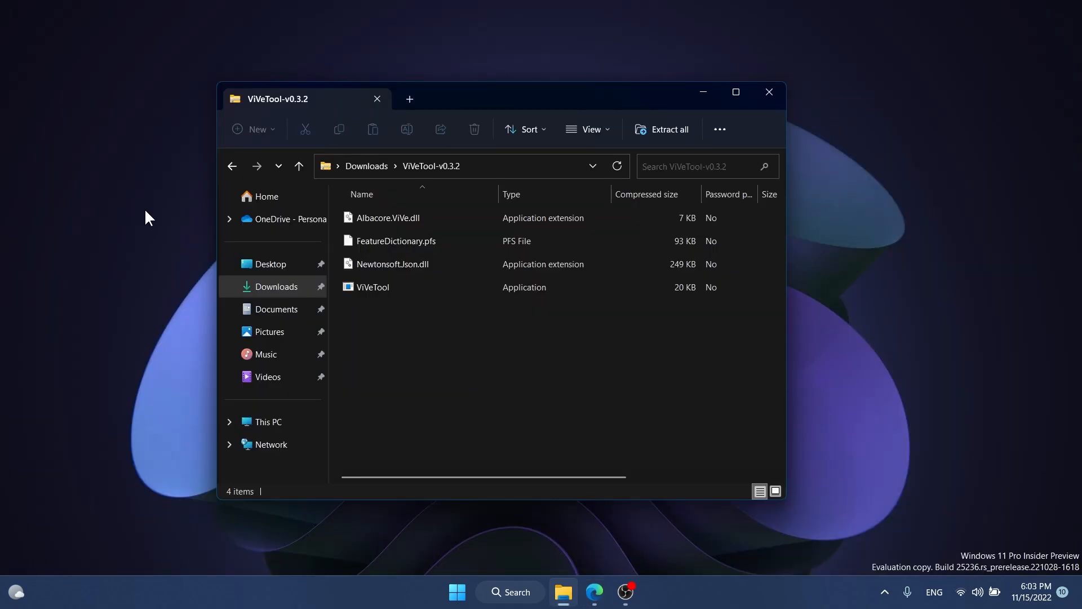
{"action": "mouse_move", "coordinate": [531, 335]}
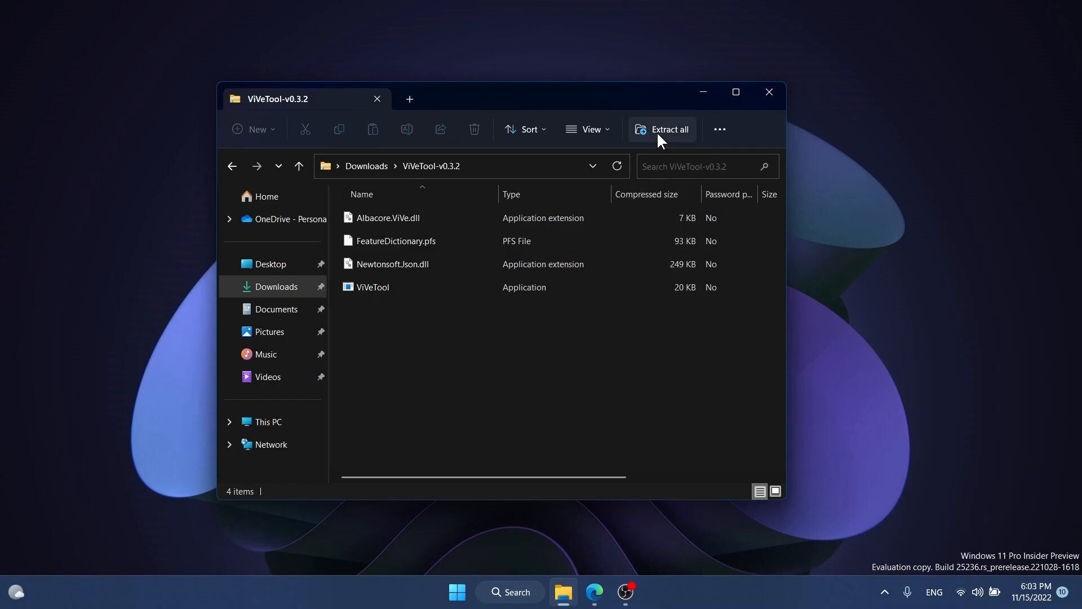
Step: Extract the whole ViVeTool archive into C:\Windows\System32, replacing existing files with administrator permission
{"action": "left_click", "coordinate": [666, 128]}
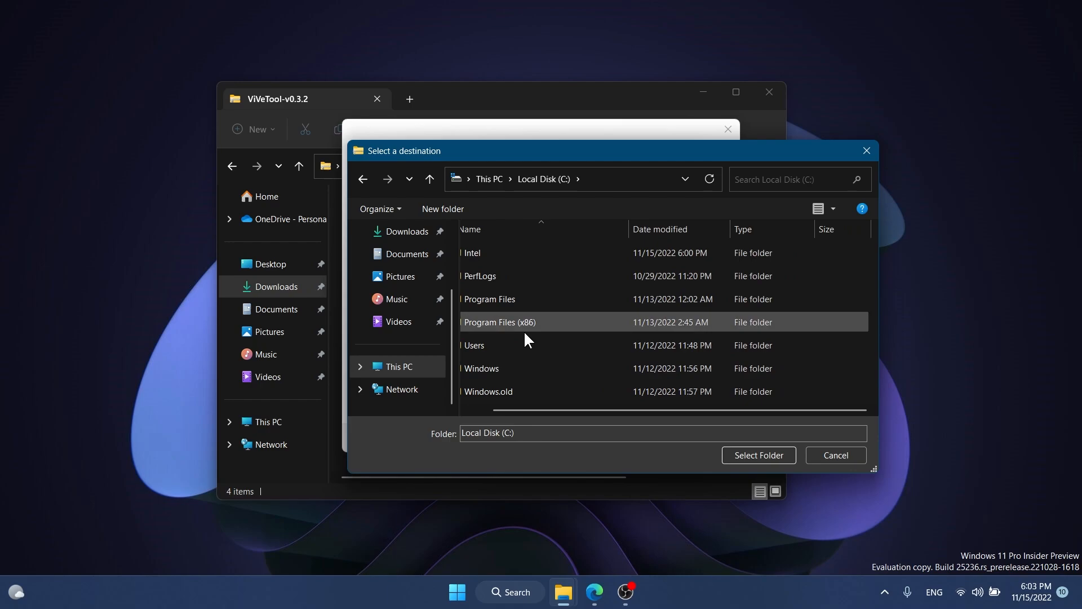
{"action": "double_click", "coordinate": [481, 367]}
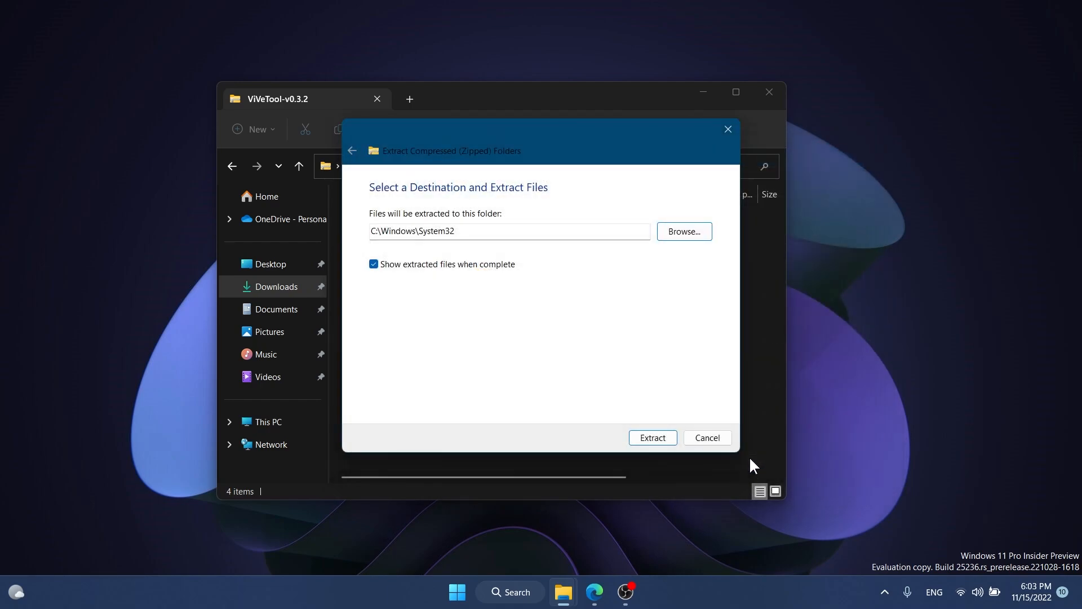
{"action": "left_click", "coordinate": [650, 437]}
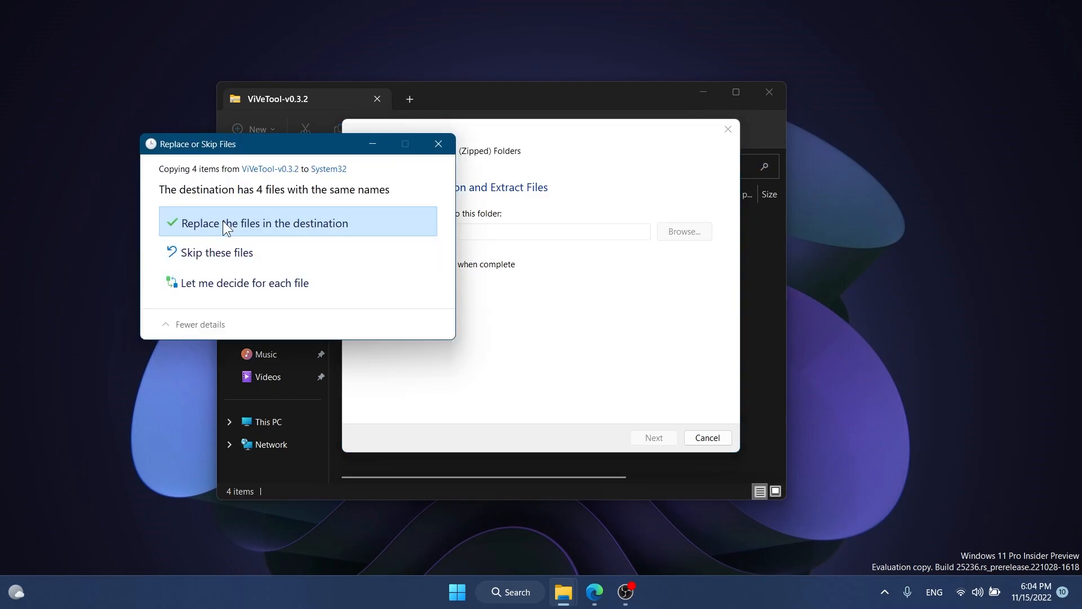
{"action": "left_click", "coordinate": [257, 222]}
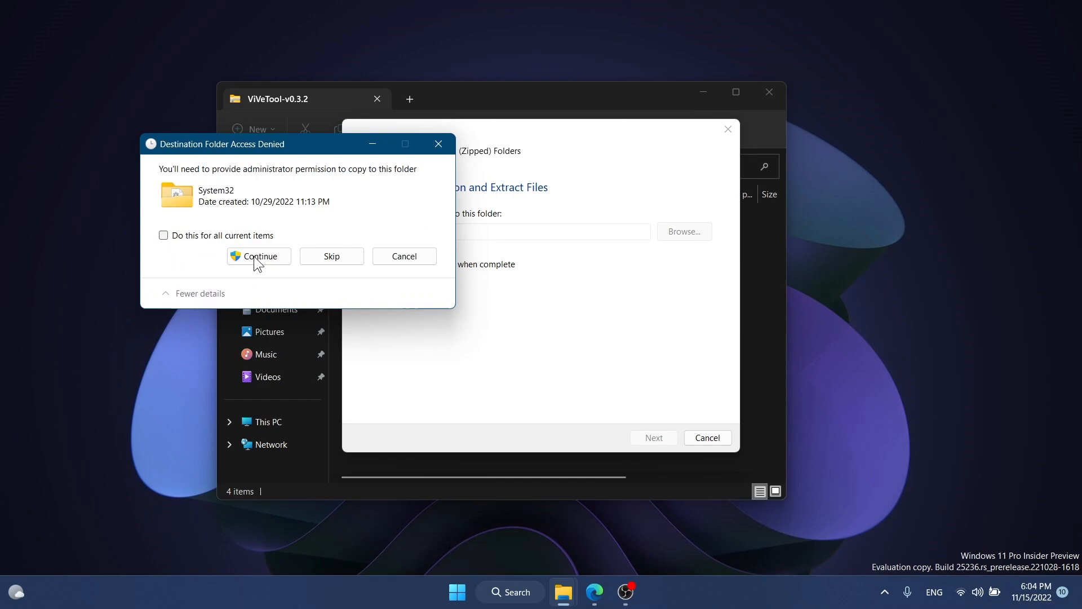
{"action": "left_click", "coordinate": [258, 256]}
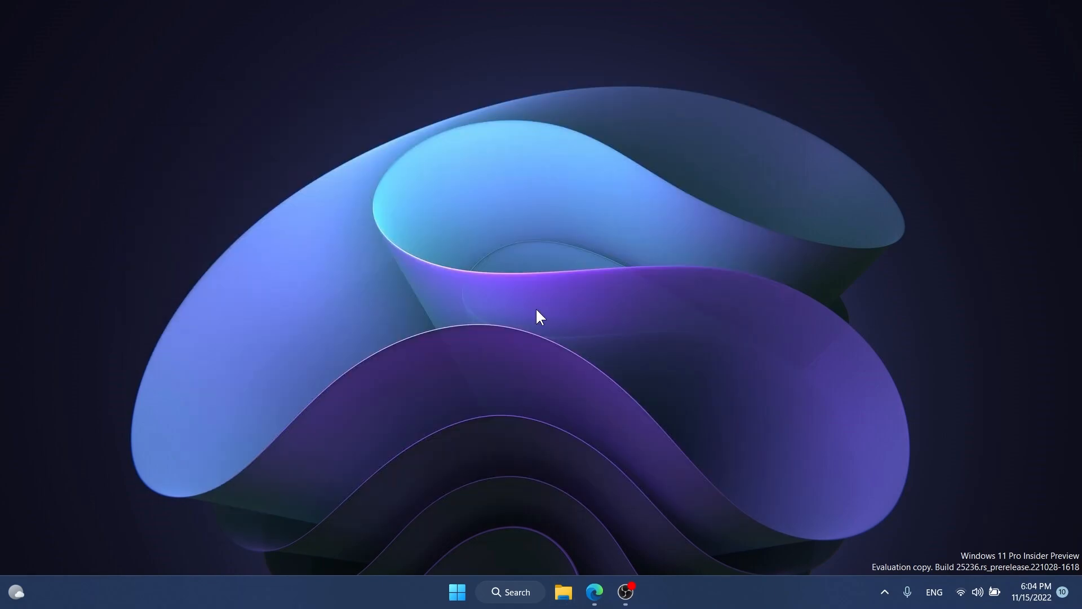
Step: Run vivetool /enable /id:38823293 in an administrator Command Prompt and close it
{"action": "type", "text": "cmd"}
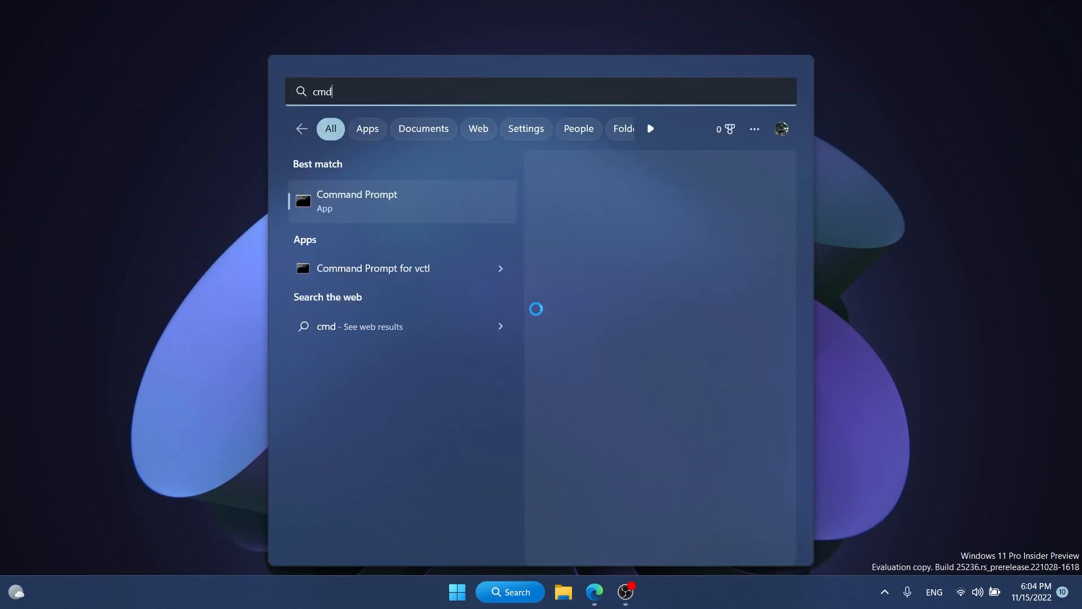
{"action": "left_click", "coordinate": [356, 201]}
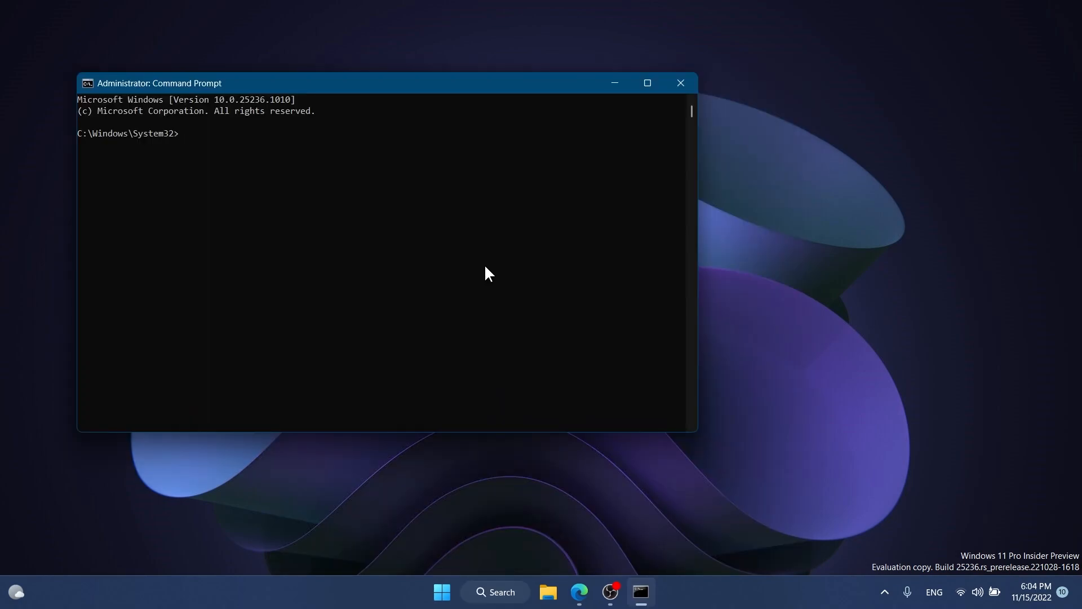
{"action": "type", "text": "vivetool /enable /id:38823293"}
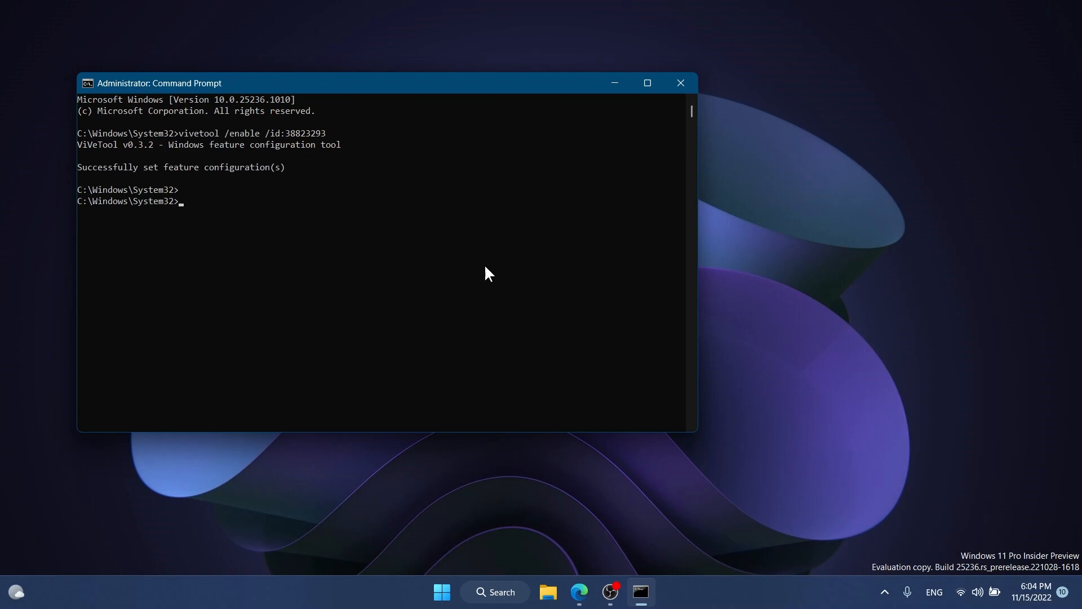
{"action": "mouse_move", "coordinate": [262, 150]}
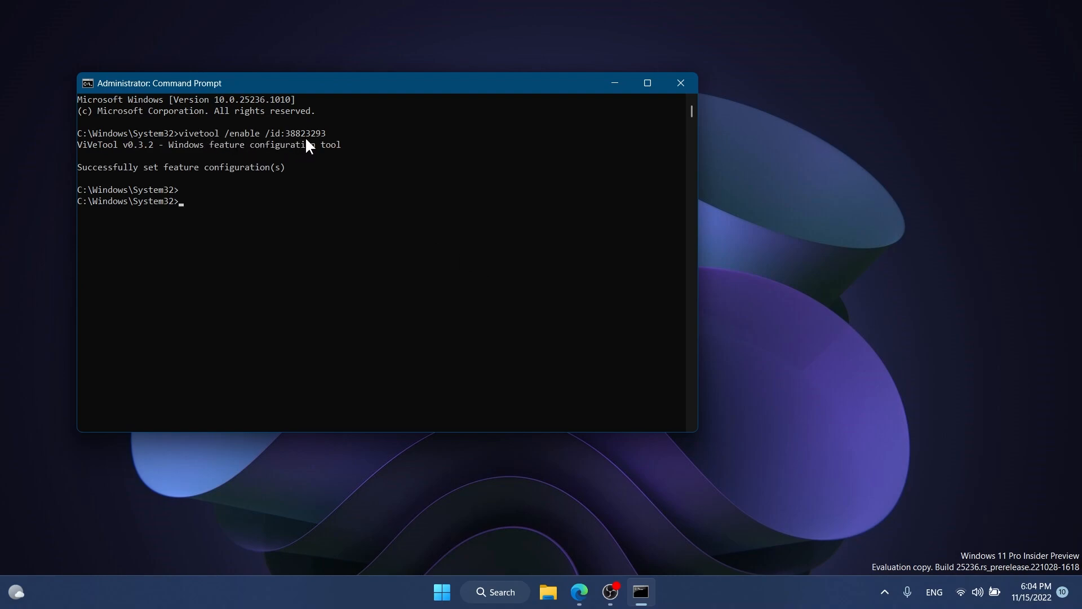
{"action": "mouse_move", "coordinate": [117, 182]}
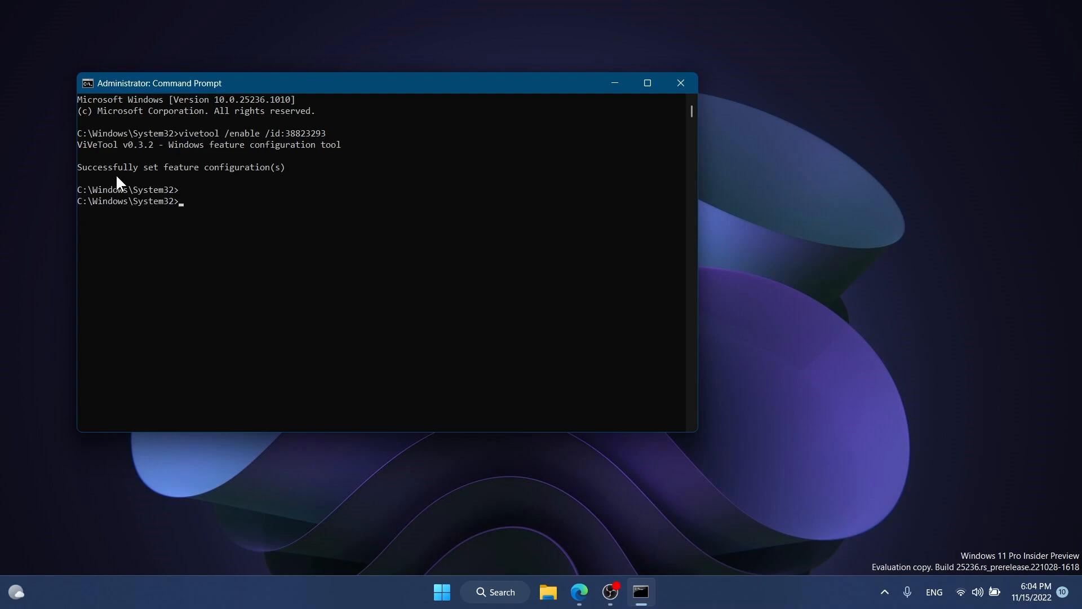
{"action": "mouse_move", "coordinate": [709, 104]}
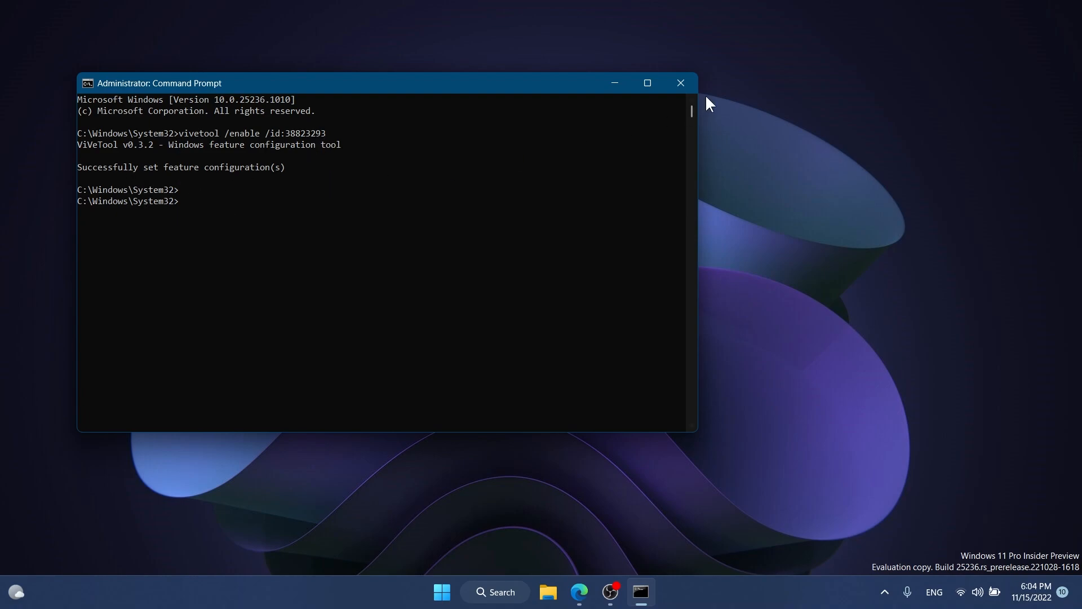
{"action": "left_click", "coordinate": [679, 82]}
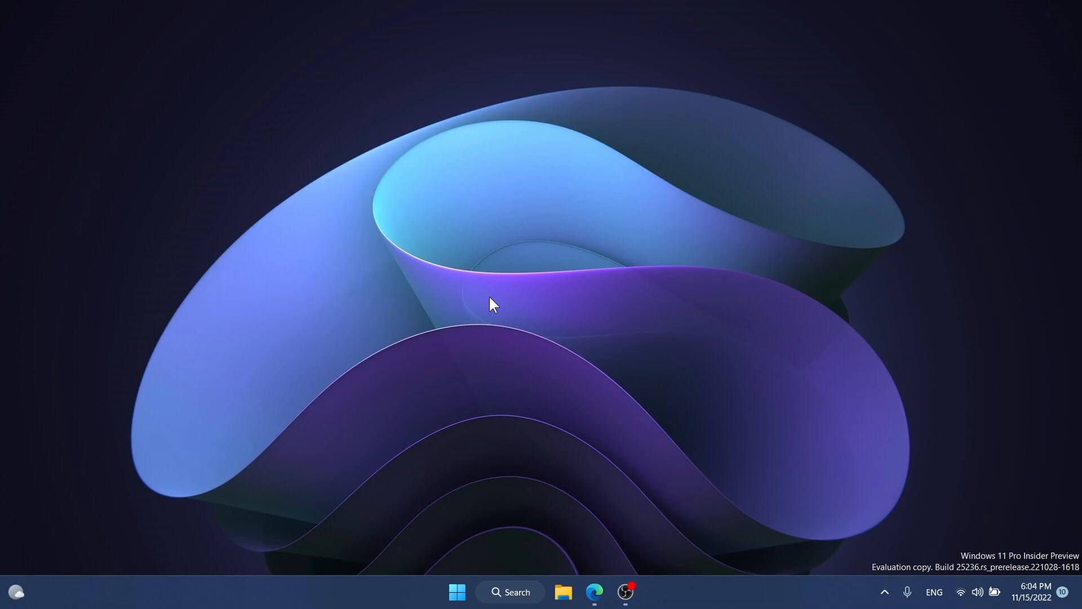
Step: Show Google Chrome's options in Installed apps now listing Modify, Repair and Uninstall
{"action": "left_click", "coordinate": [511, 592]}
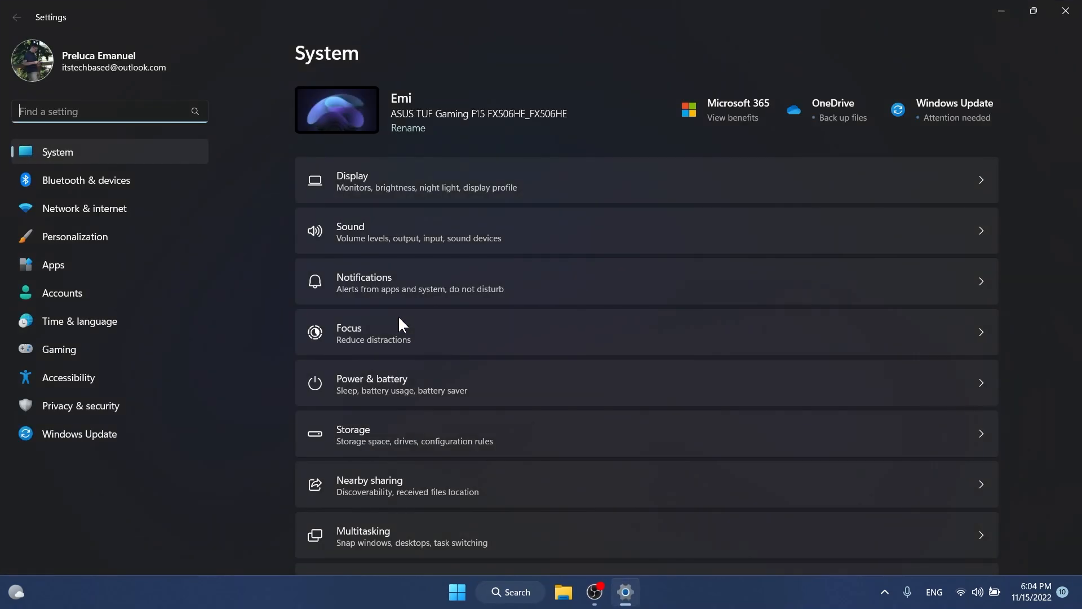
{"action": "left_click", "coordinate": [53, 264]}
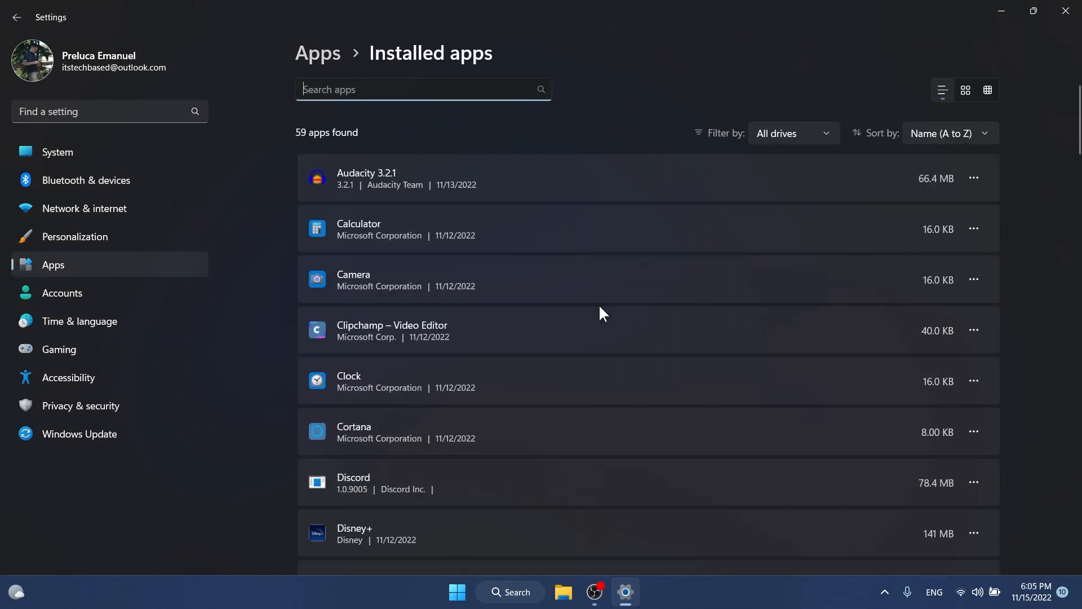
{"action": "scroll", "scroll_direction": "down", "scroll_amount": 3}
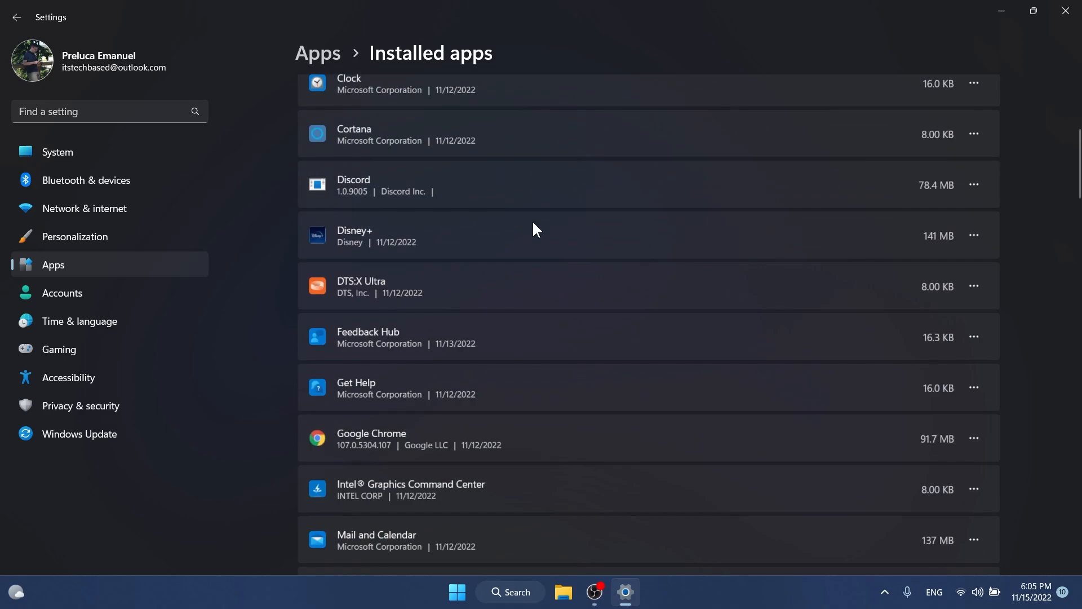
{"action": "left_click", "coordinate": [974, 285]}
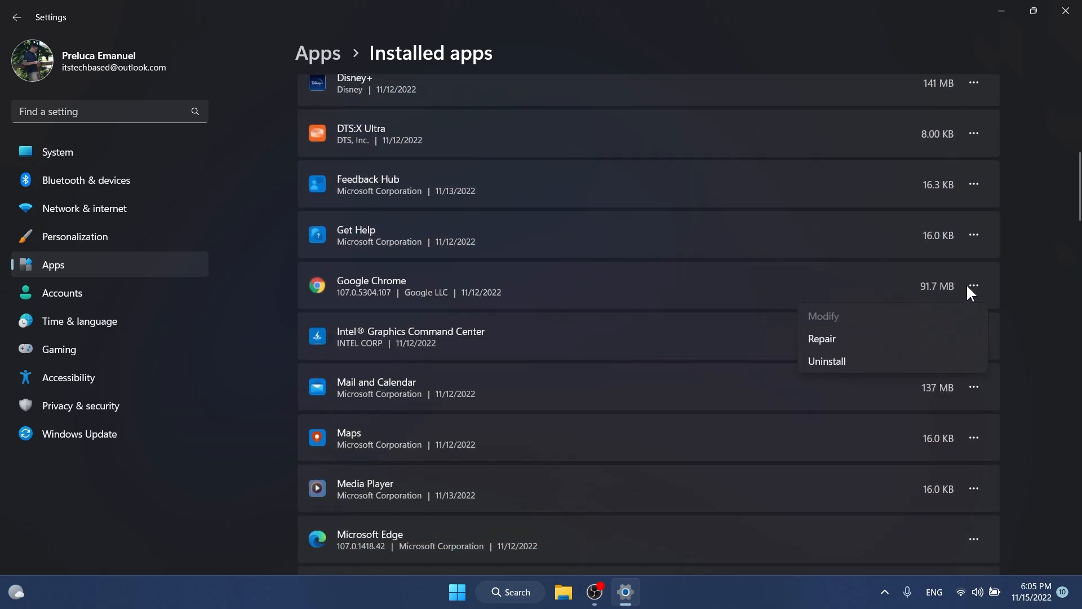
{"action": "mouse_move", "coordinate": [829, 324]}
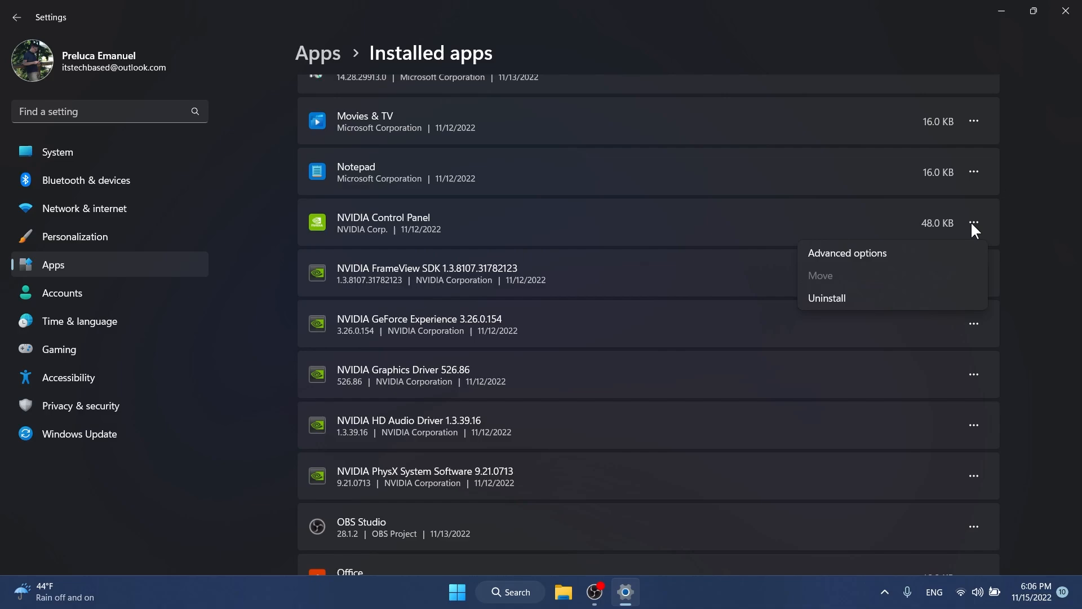
{"action": "mouse_move", "coordinate": [994, 209]}
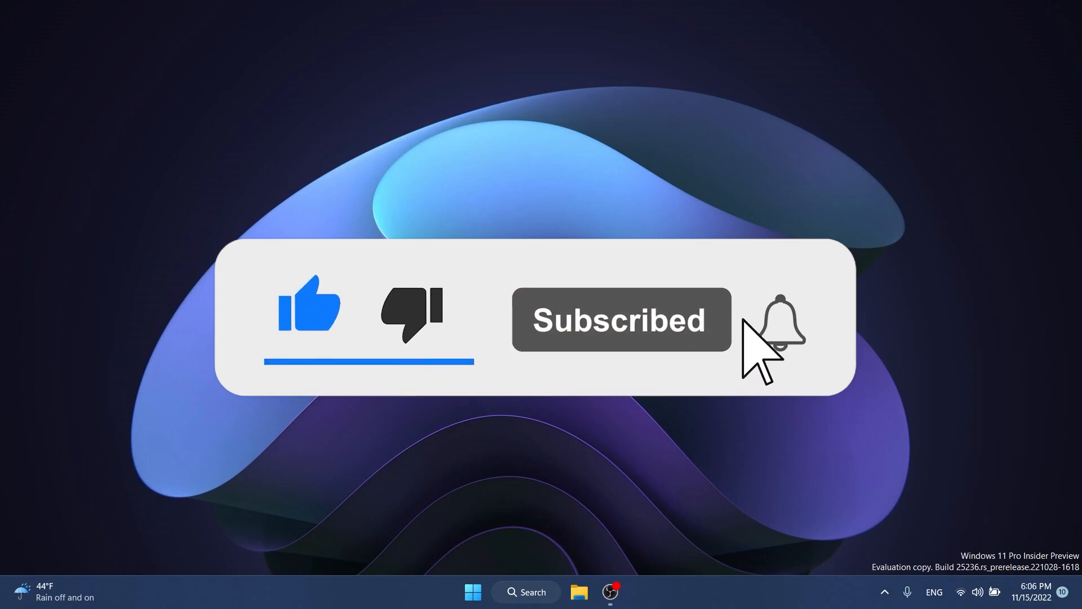
{"action": "left_click", "coordinate": [779, 321]}
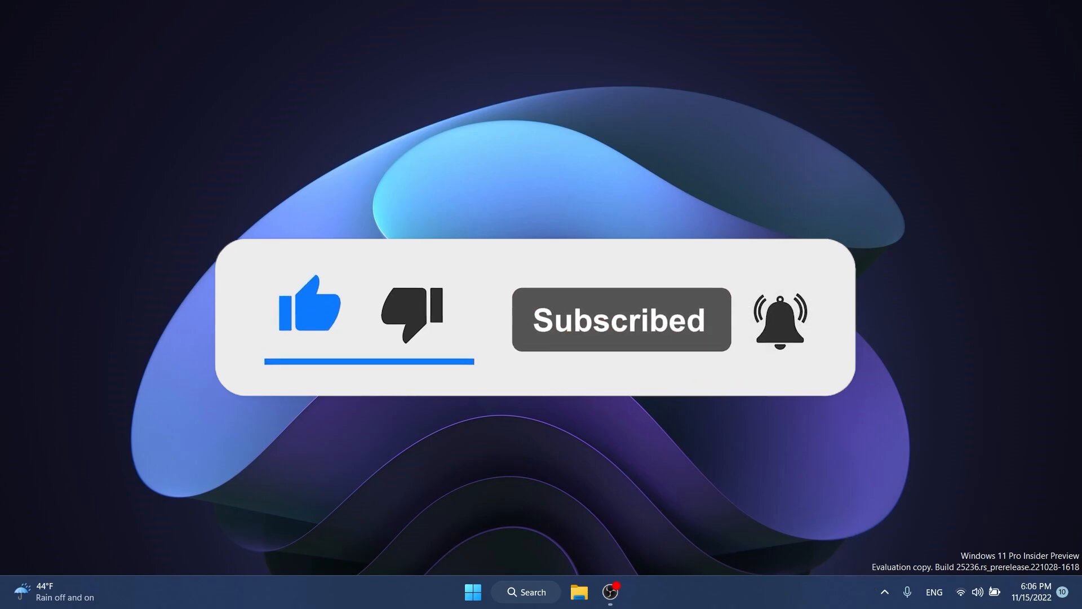